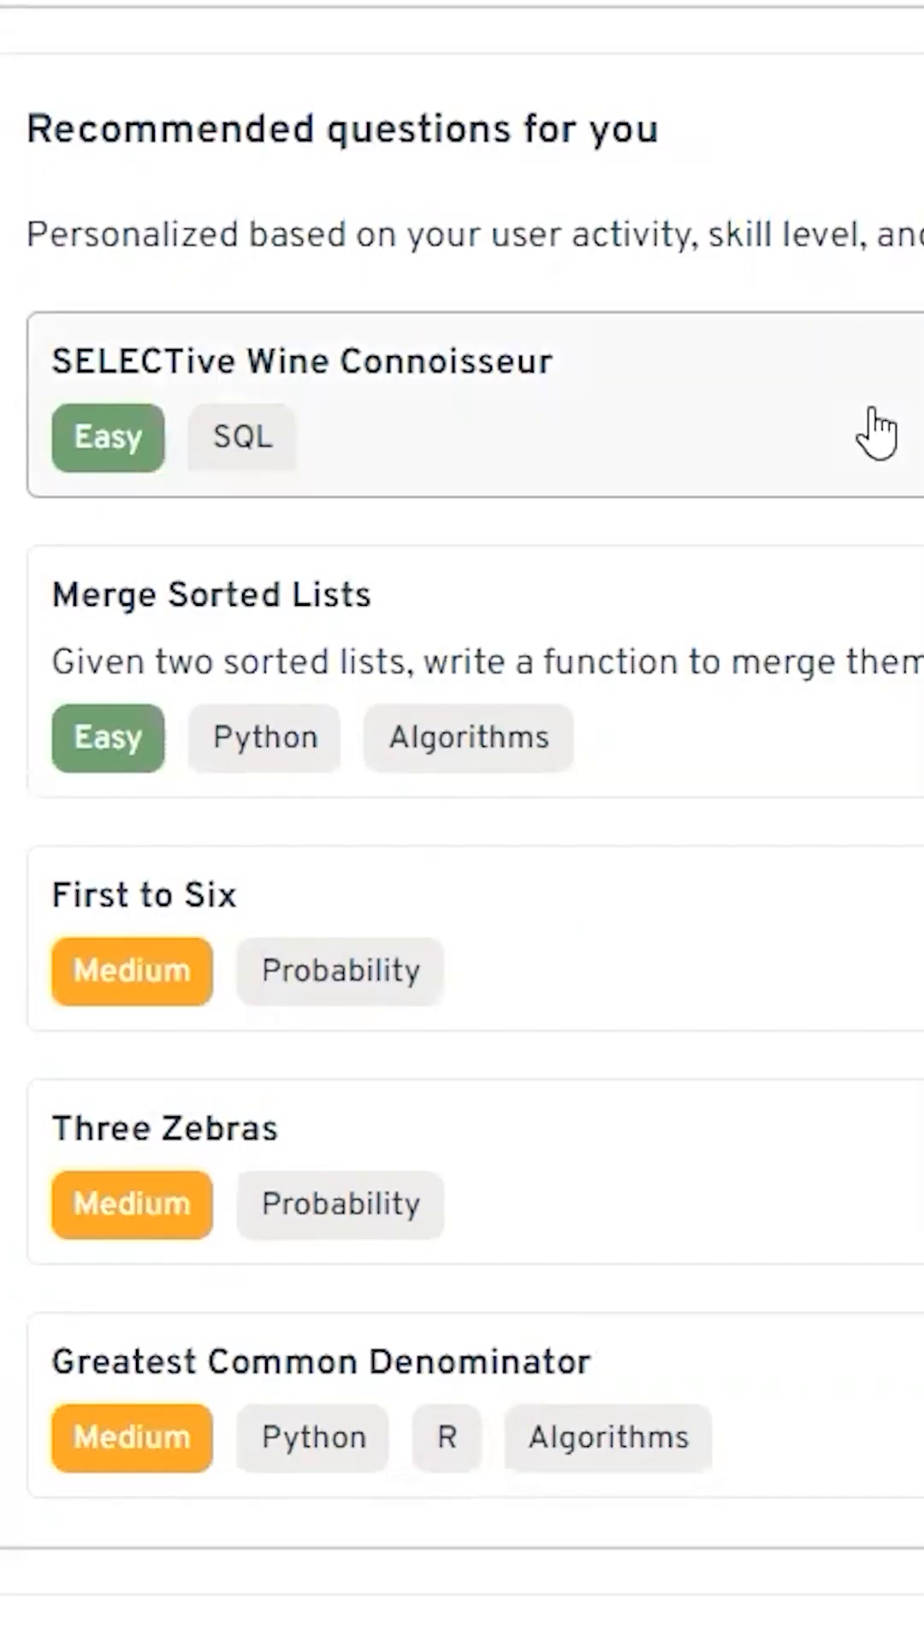
Open the 'SELECTive Wine Connoisseur' card from the Recommended questions list.
{"action": "left_click", "coordinate": [303, 360]}
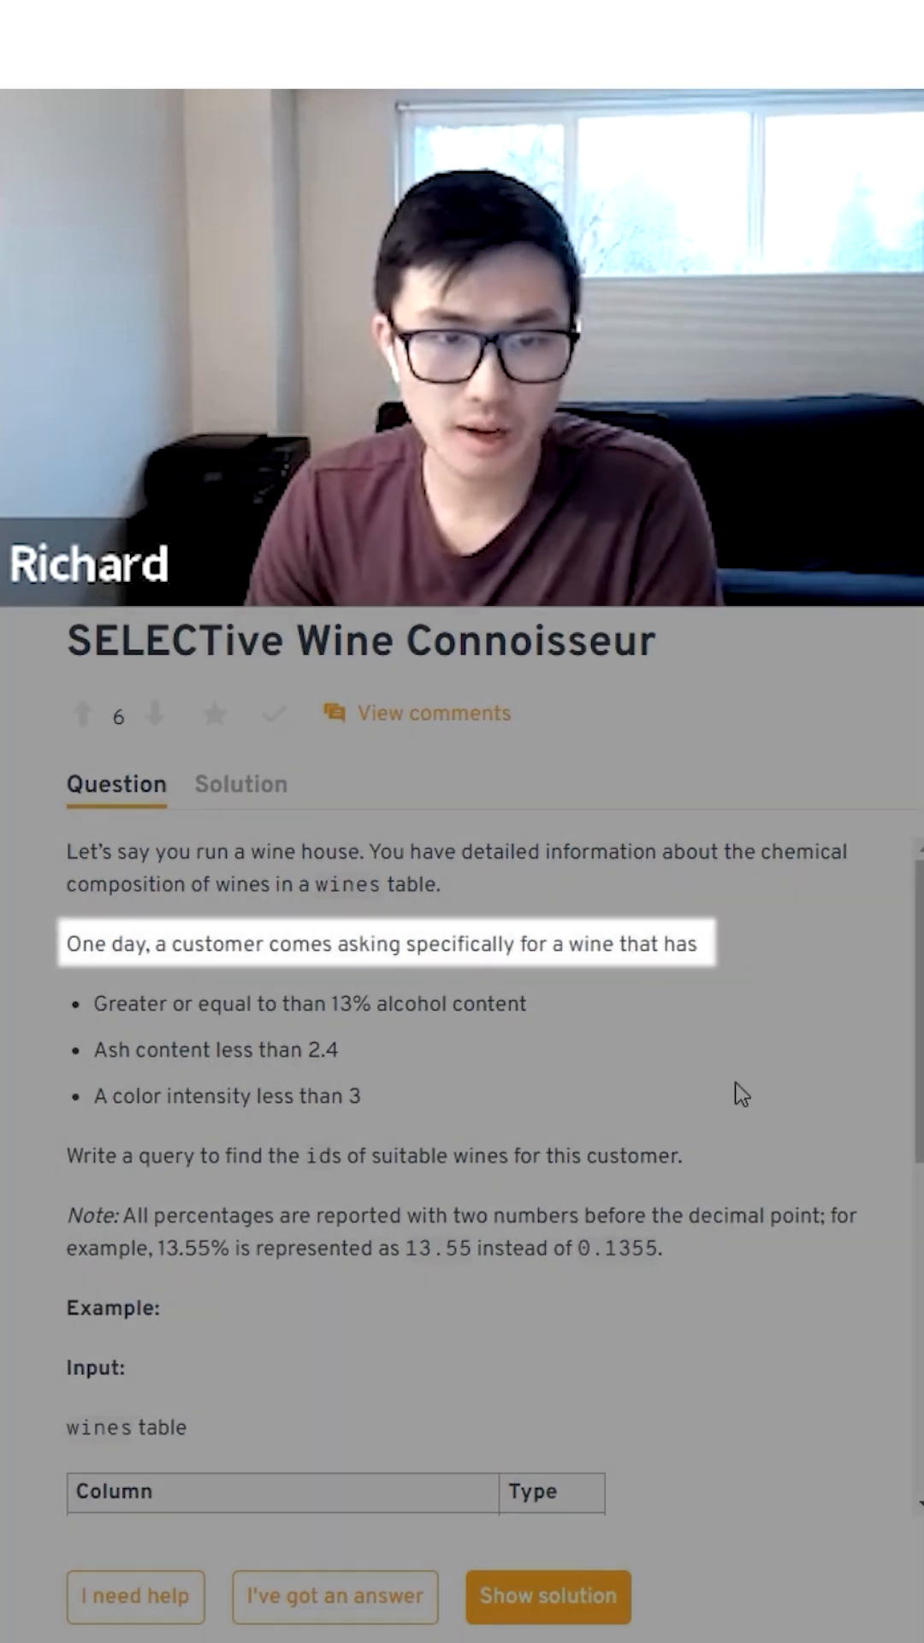
{"action": "mouse_move", "coordinate": [673, 1078]}
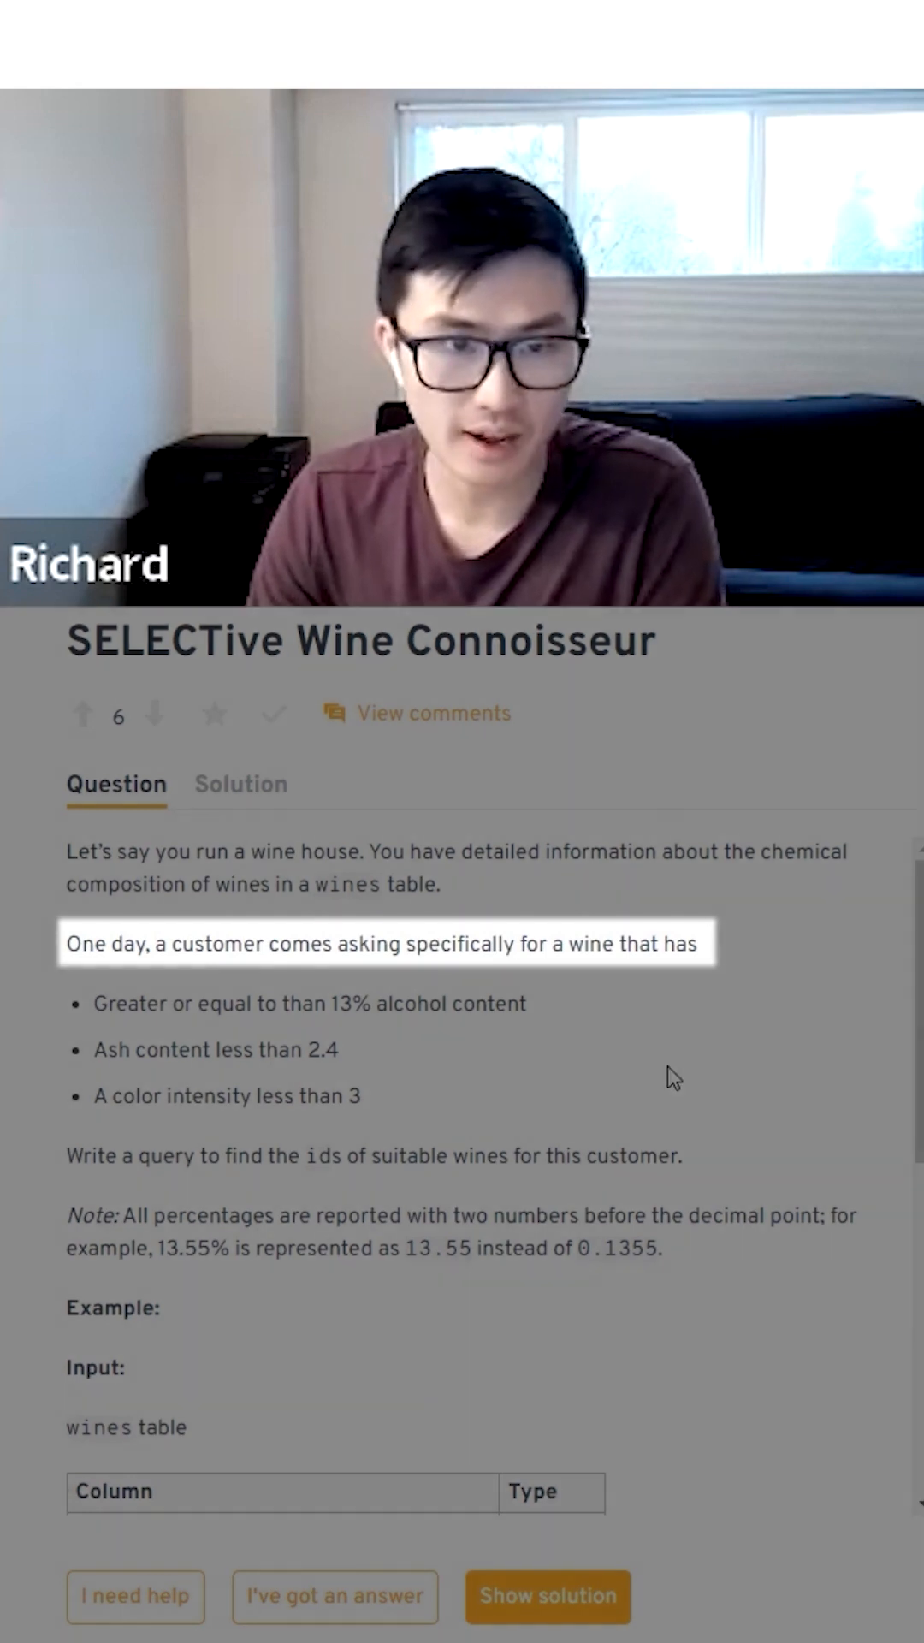
{"action": "scroll", "scroll_direction": "down", "scroll_amount": 3}
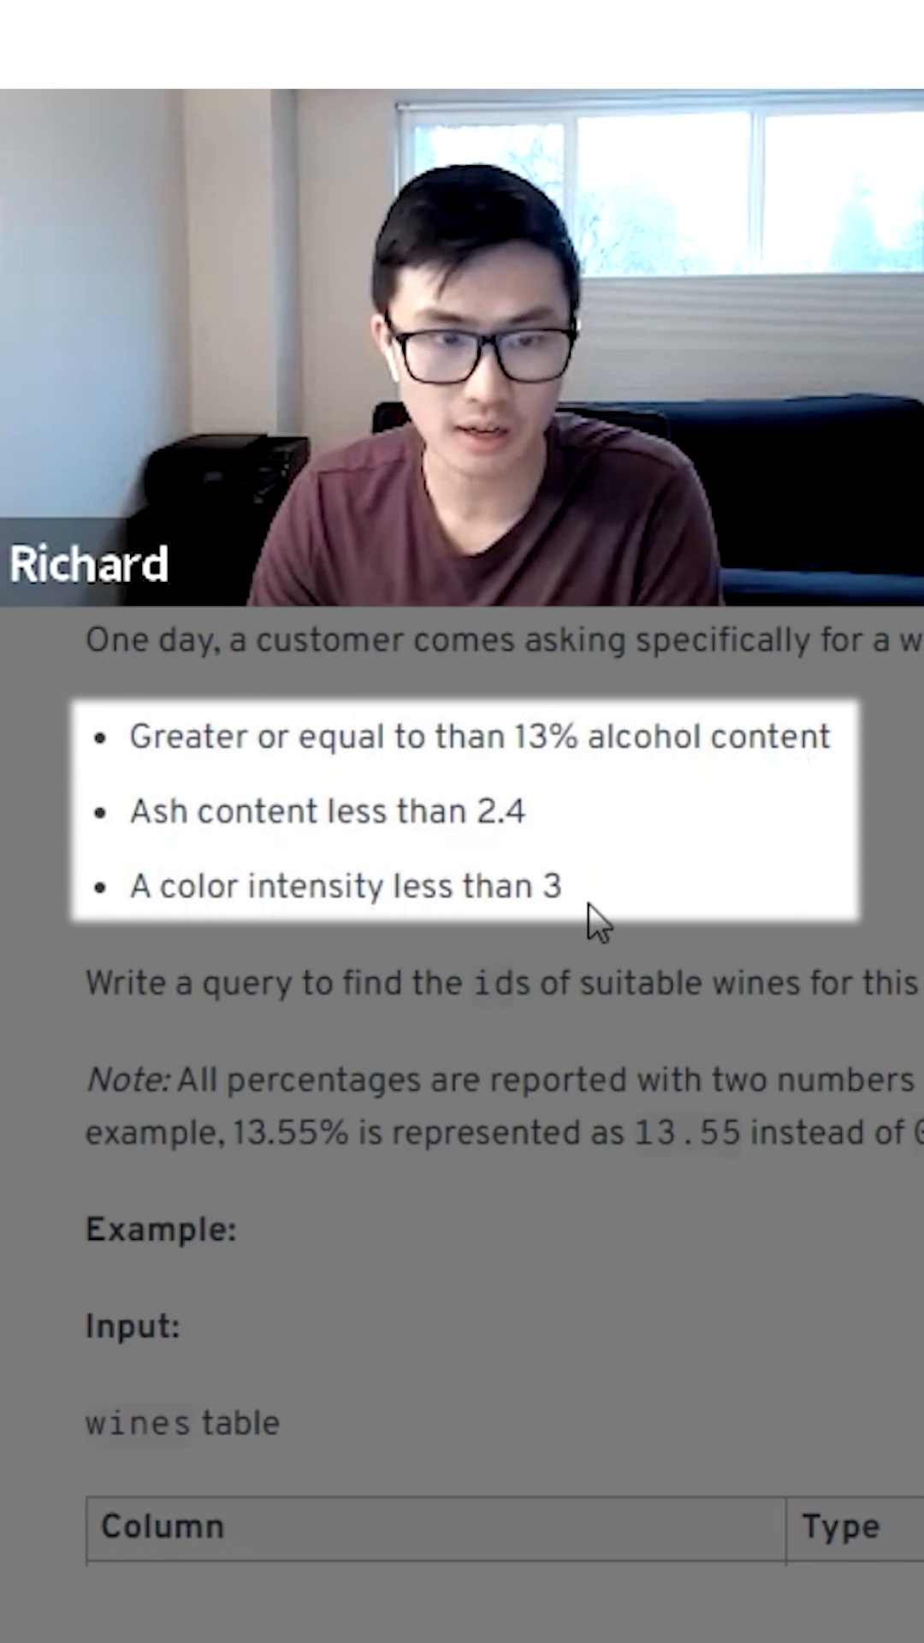
{"action": "scroll", "scroll_direction": "down", "scroll_amount": 3}
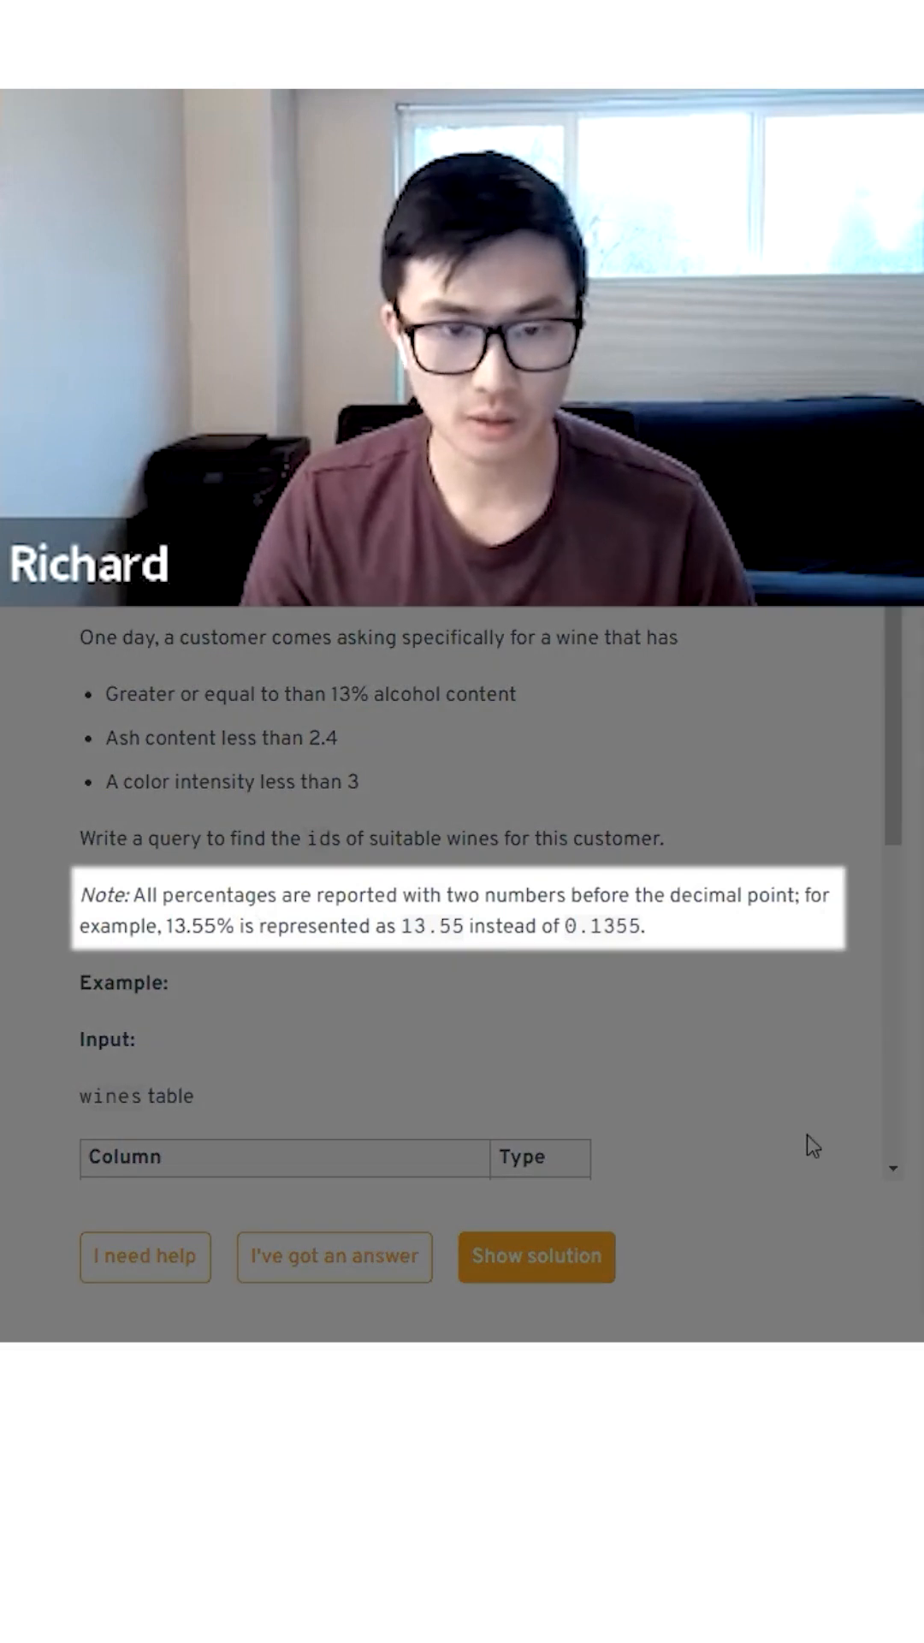
{"action": "mouse_move", "coordinate": [299, 1038]}
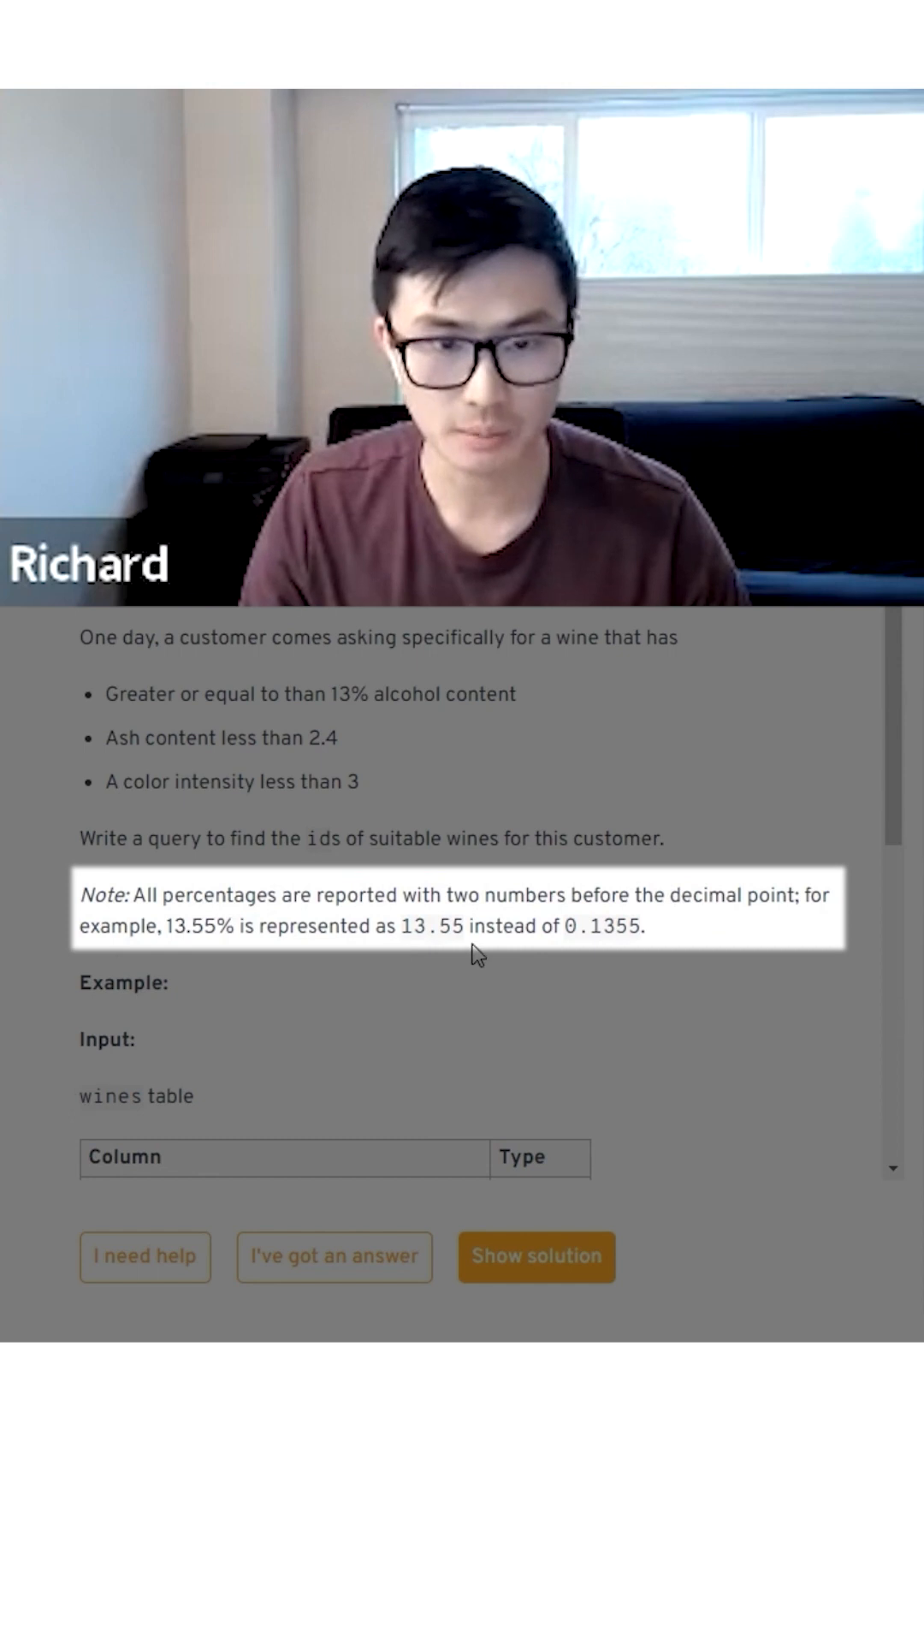
{"action": "mouse_move", "coordinate": [734, 972]}
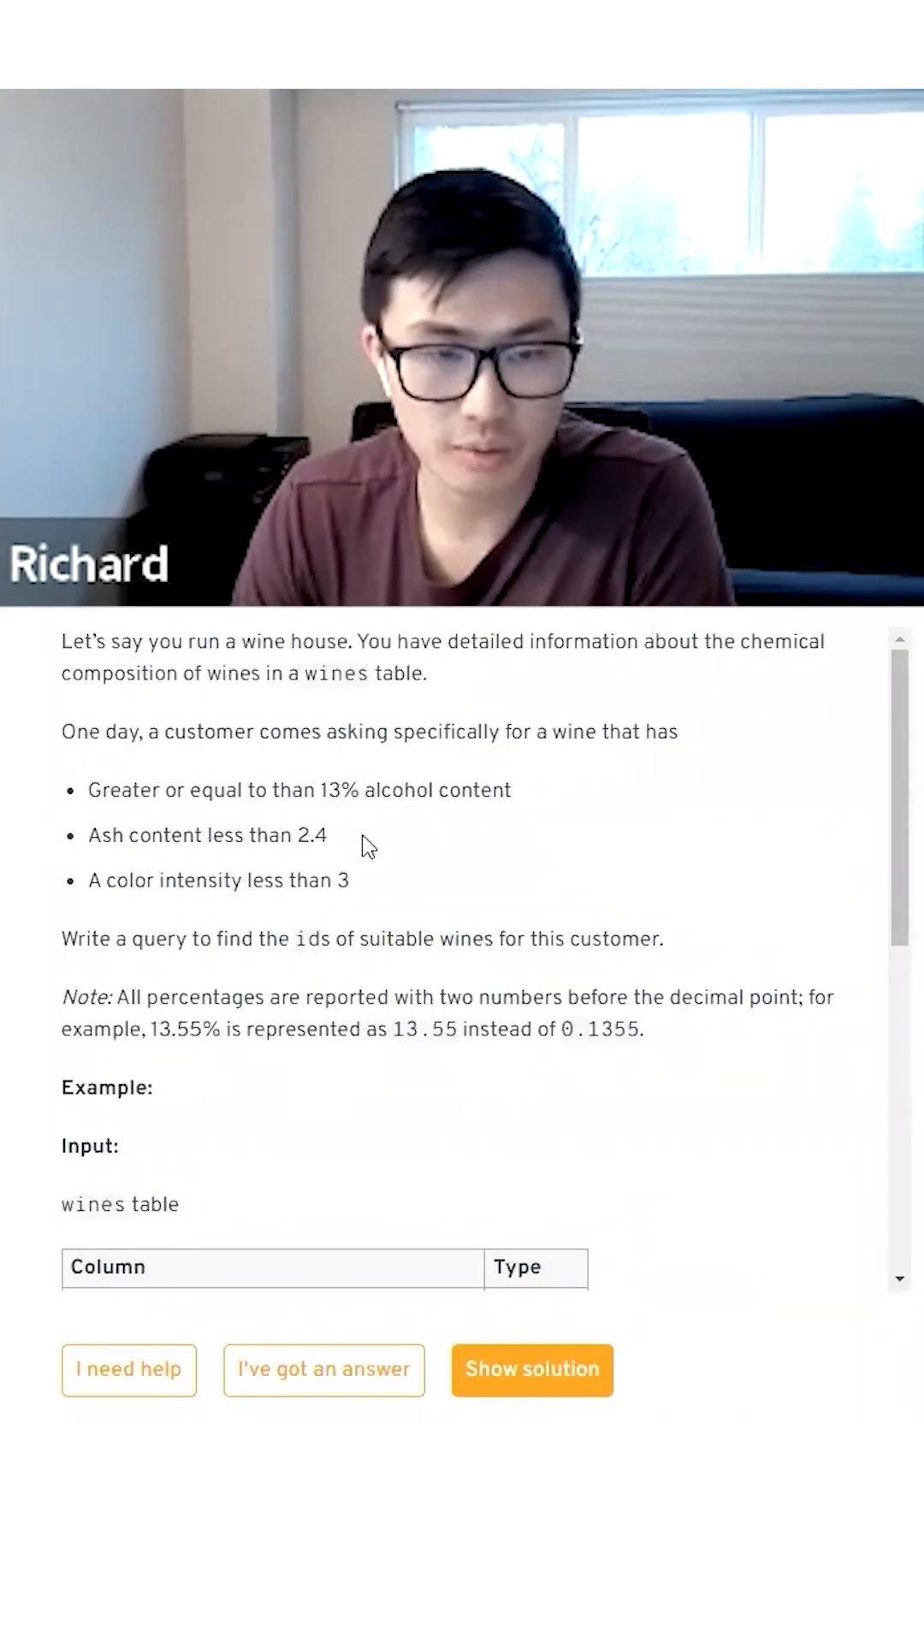
{"action": "scroll", "scroll_direction": "down", "scroll_amount": 3}
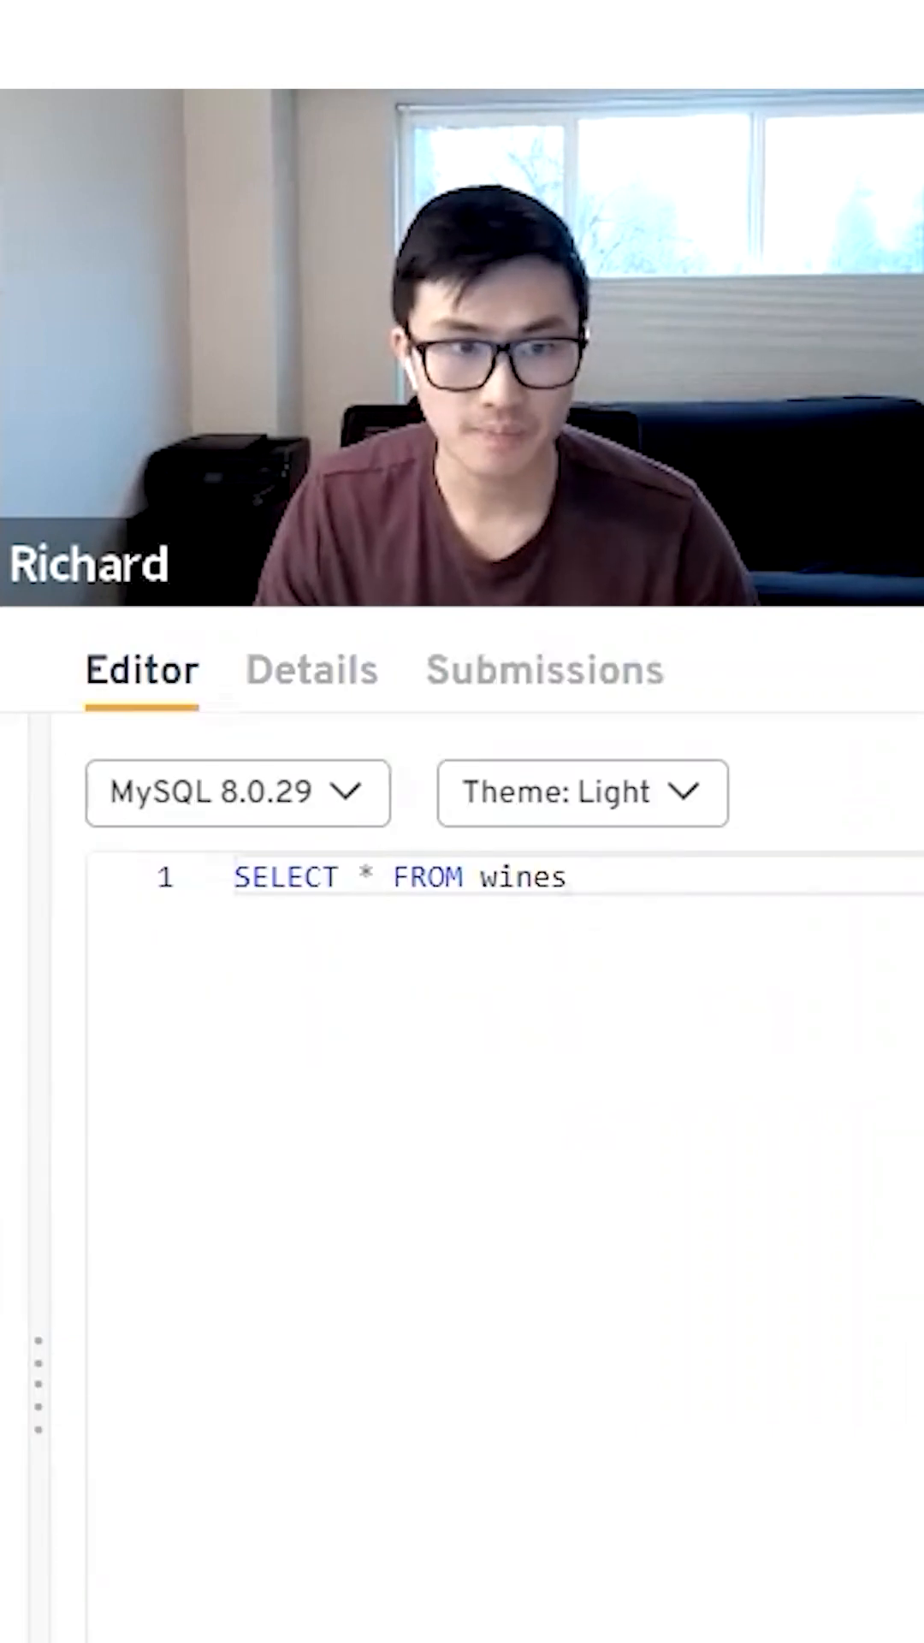
Select id instead of * and filter with WHERE alcohol > 13, ash < 2.4, color_intensity < 3.
{"action": "type", "text": "id"}
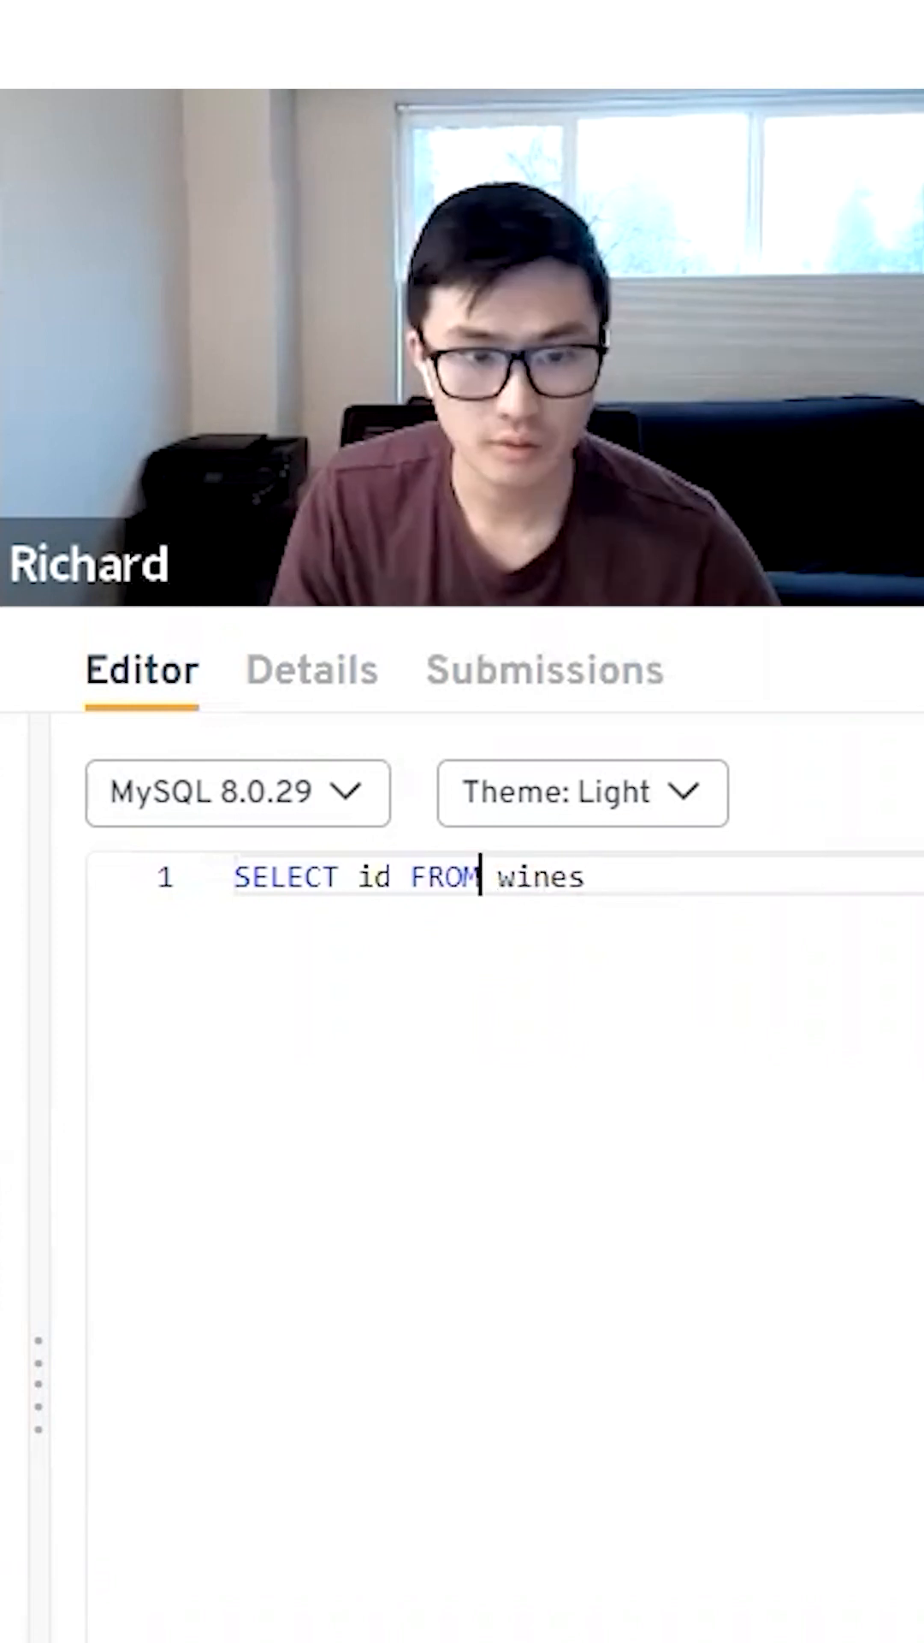
{"action": "type", "text": "where A"}
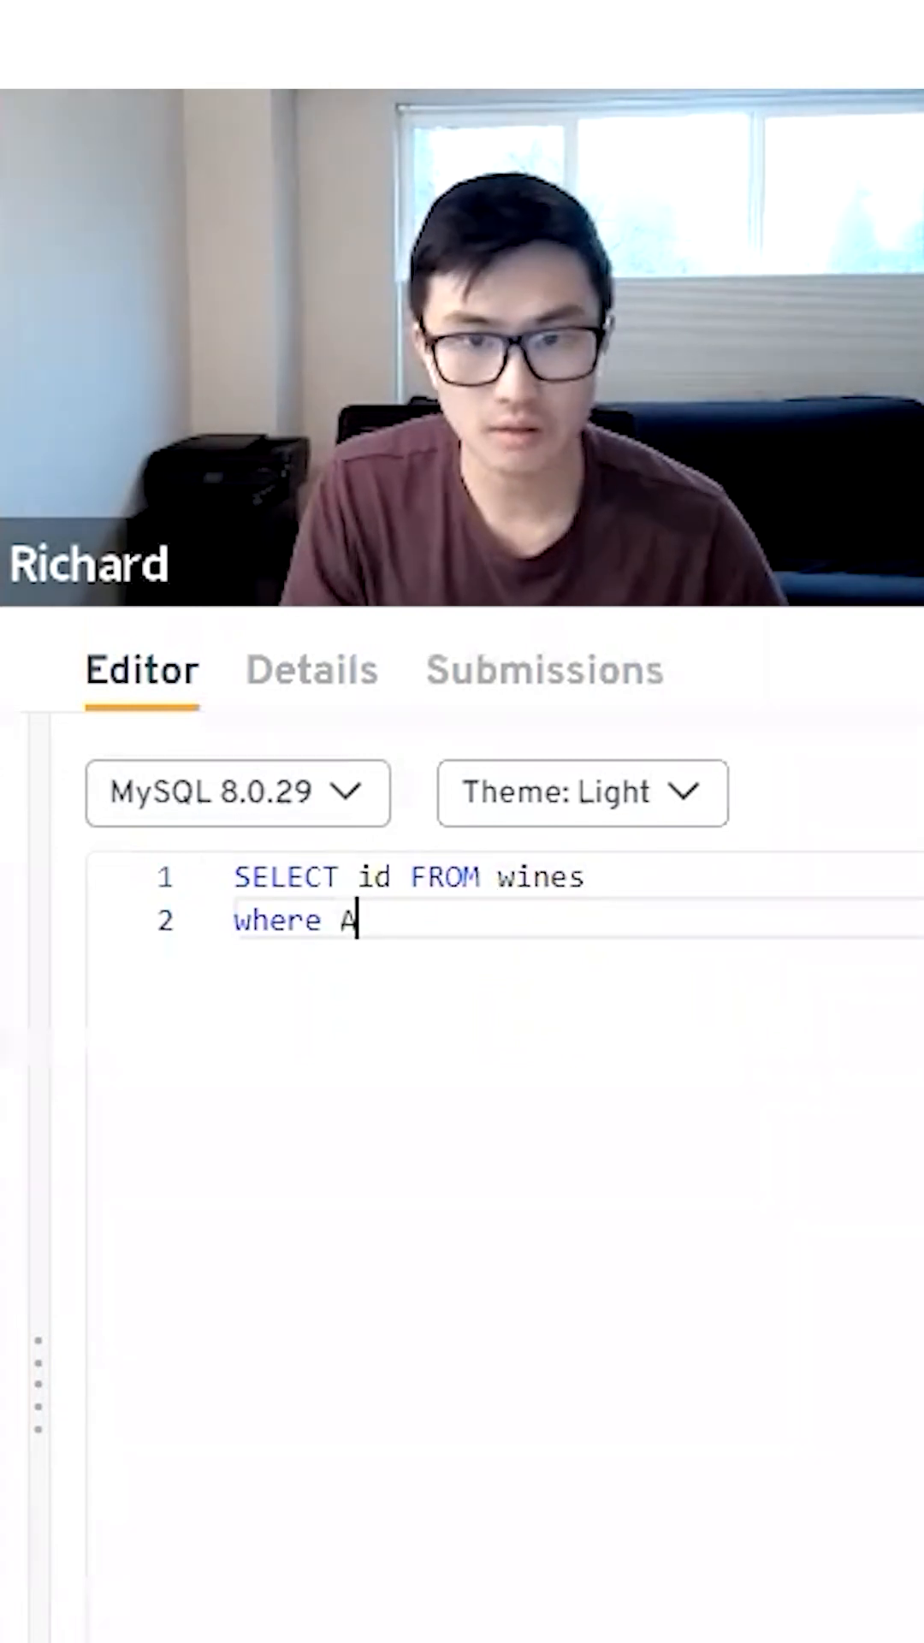
{"action": "type", "text": "lcohol > 12"}
{"action": "type", "text": "and"}
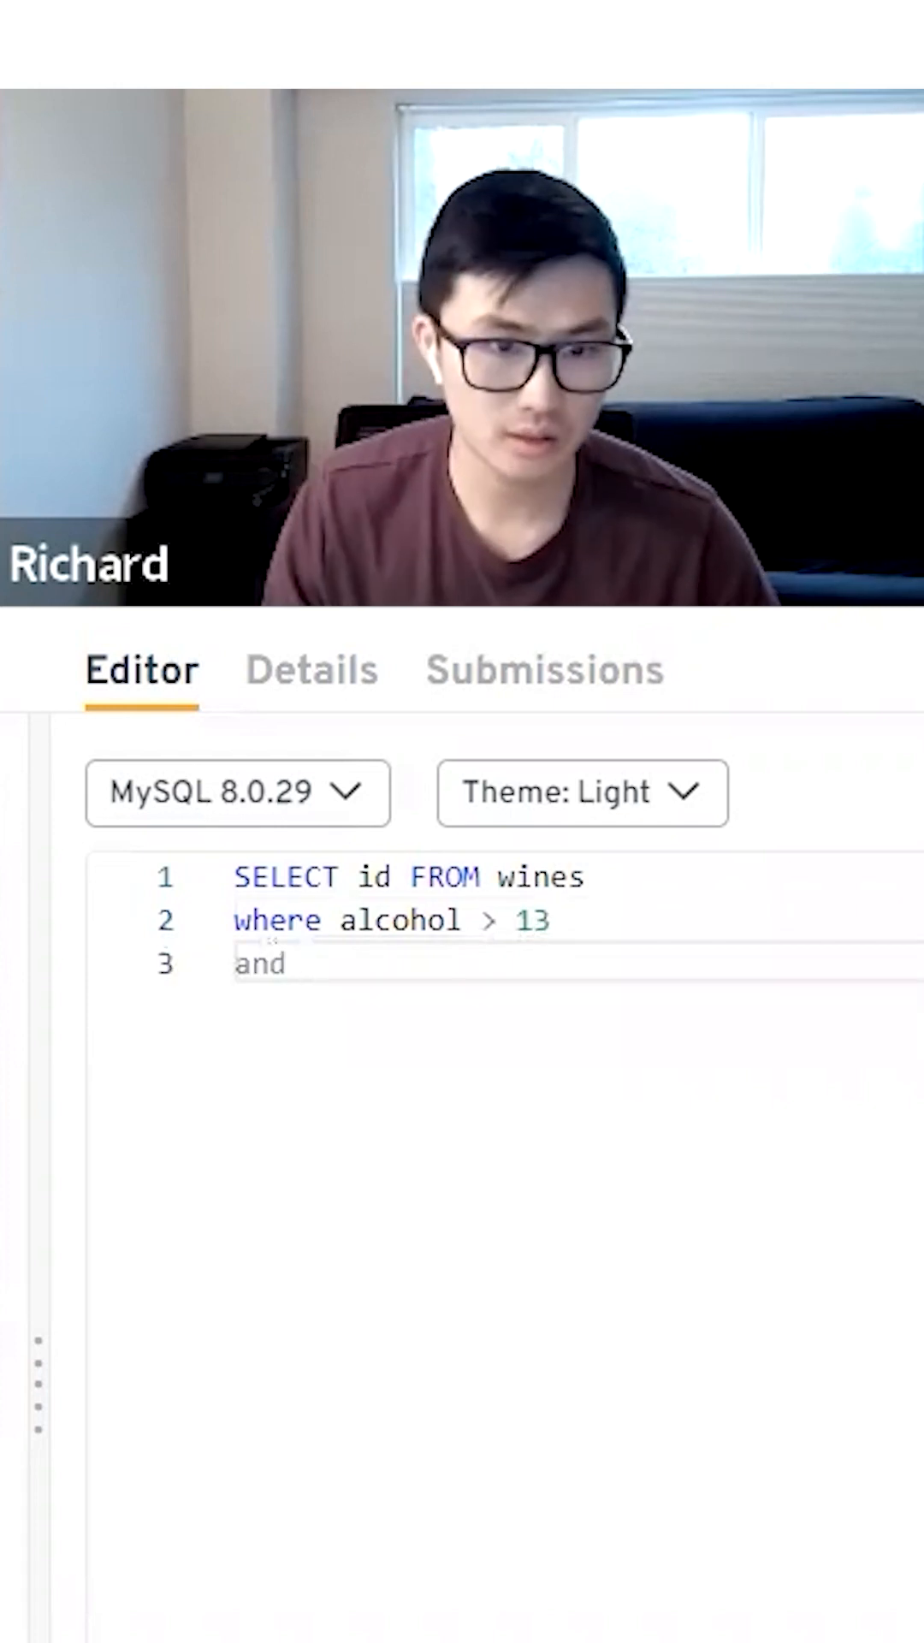
{"action": "type", "text": "ash < 2.4"}
{"action": "type", "text": "and color_in"}
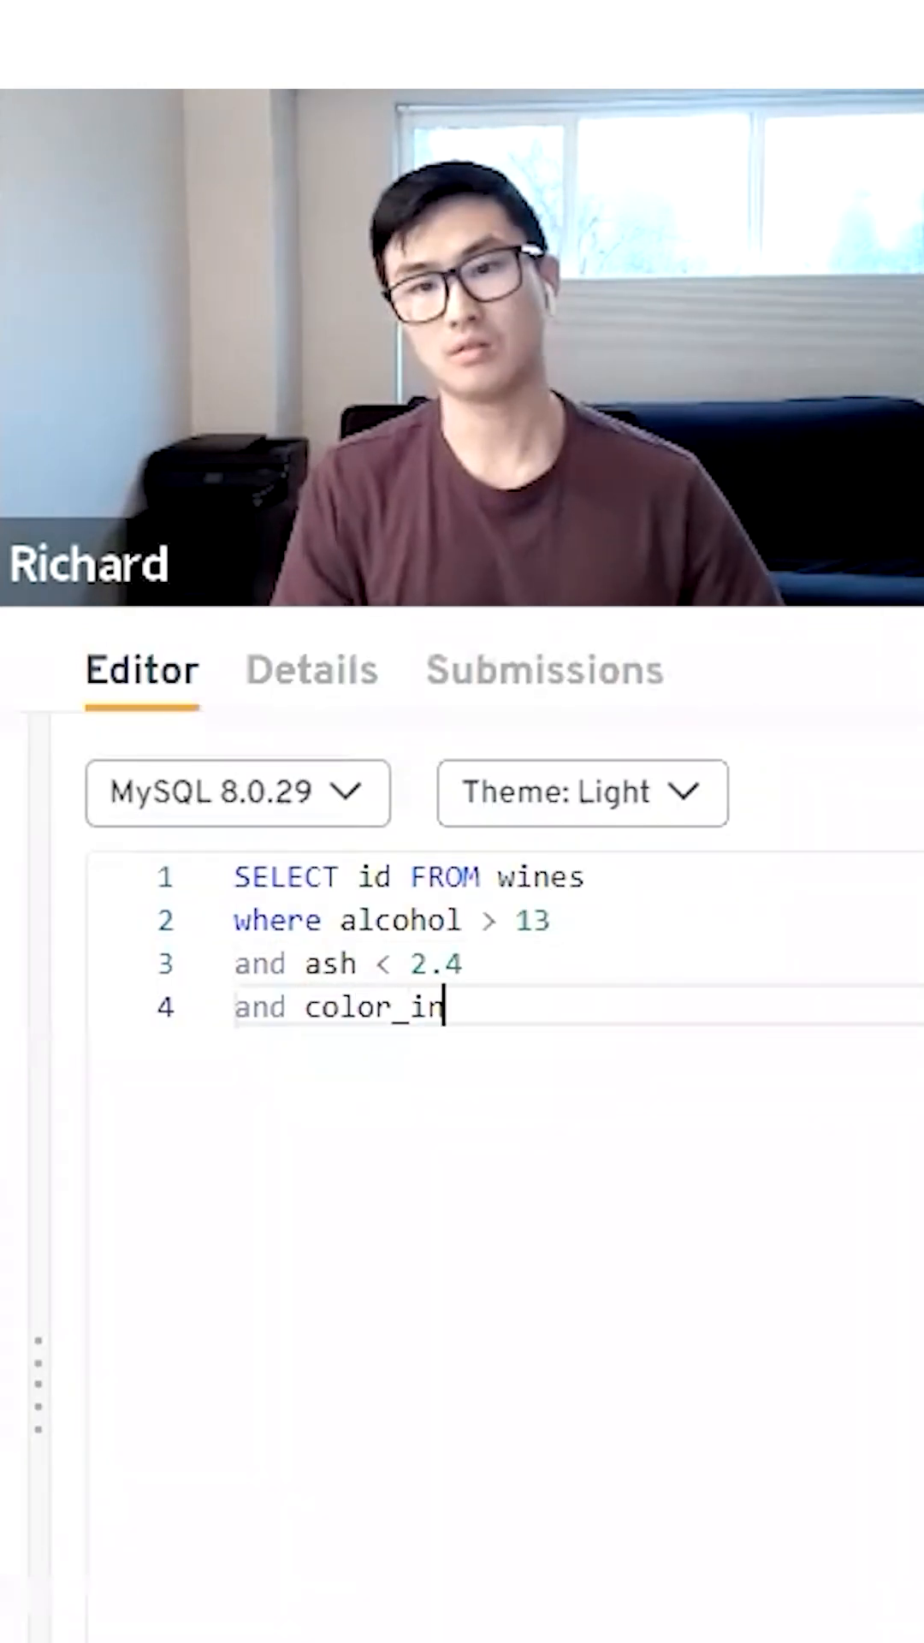
{"action": "type", "text": "tensity < 3"}
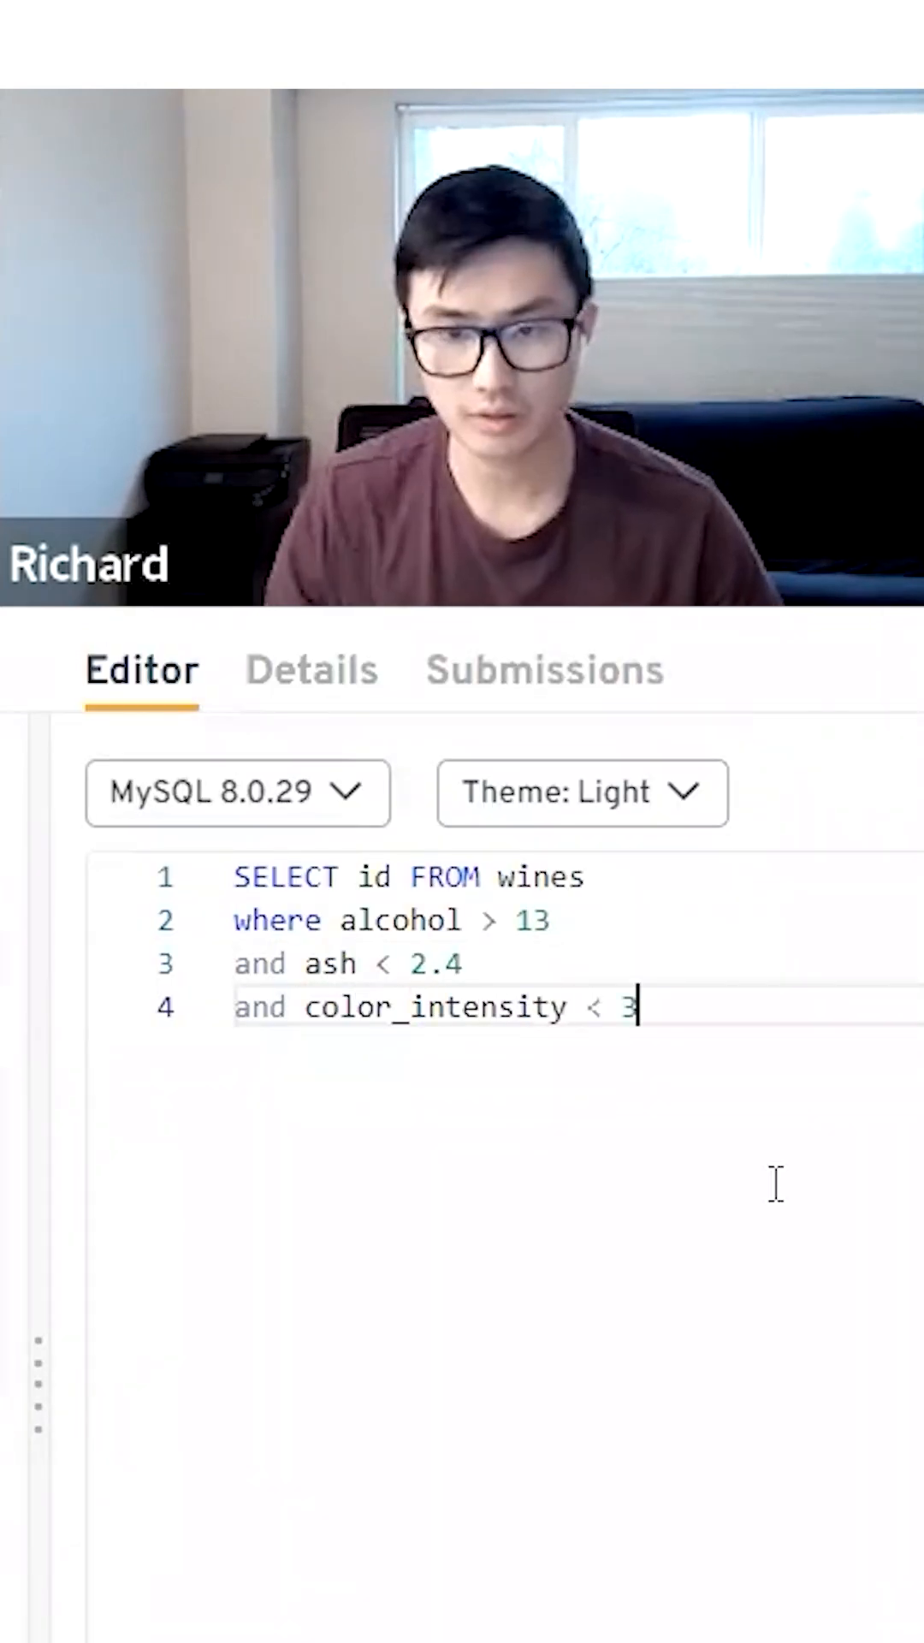